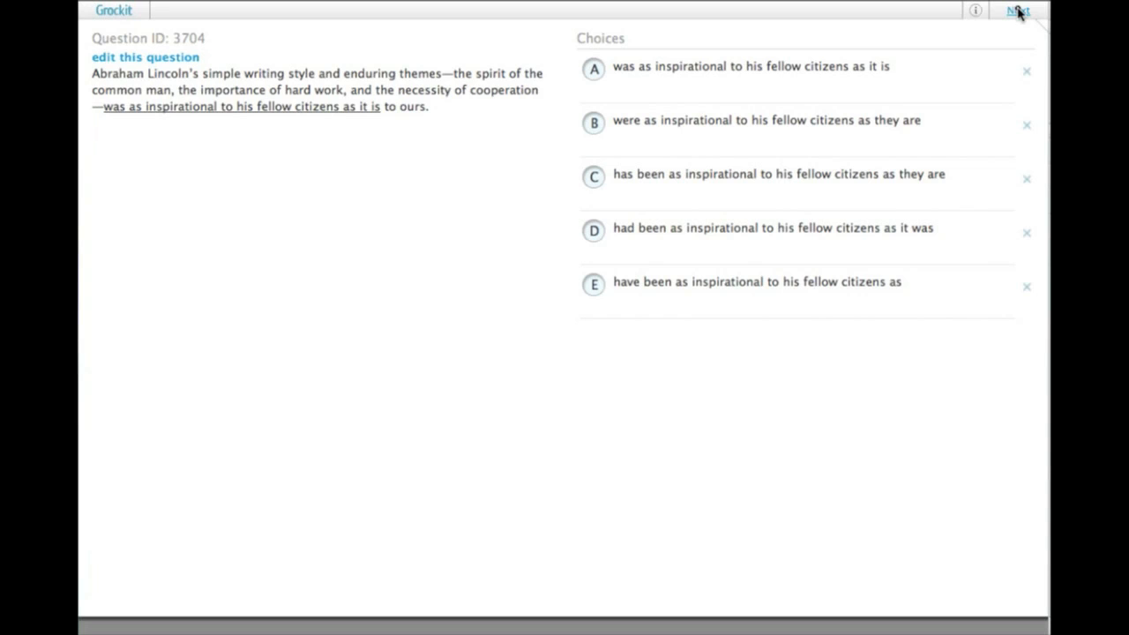
mouse_move(377, 131)
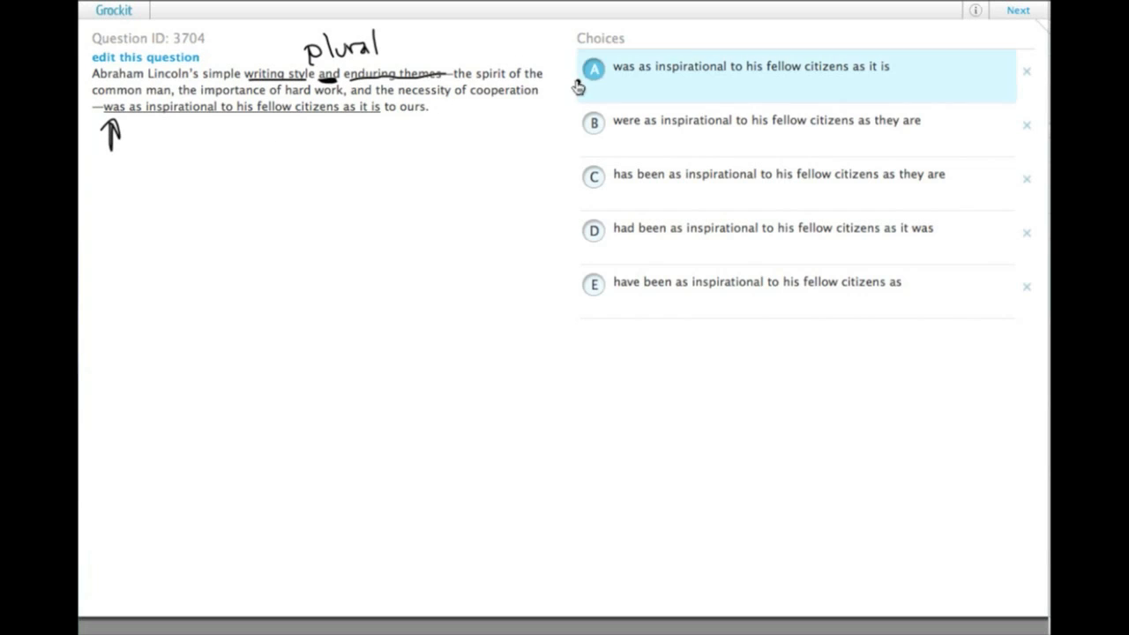
Strike through choices A and C and draw an arrow under choice E
click(593, 67)
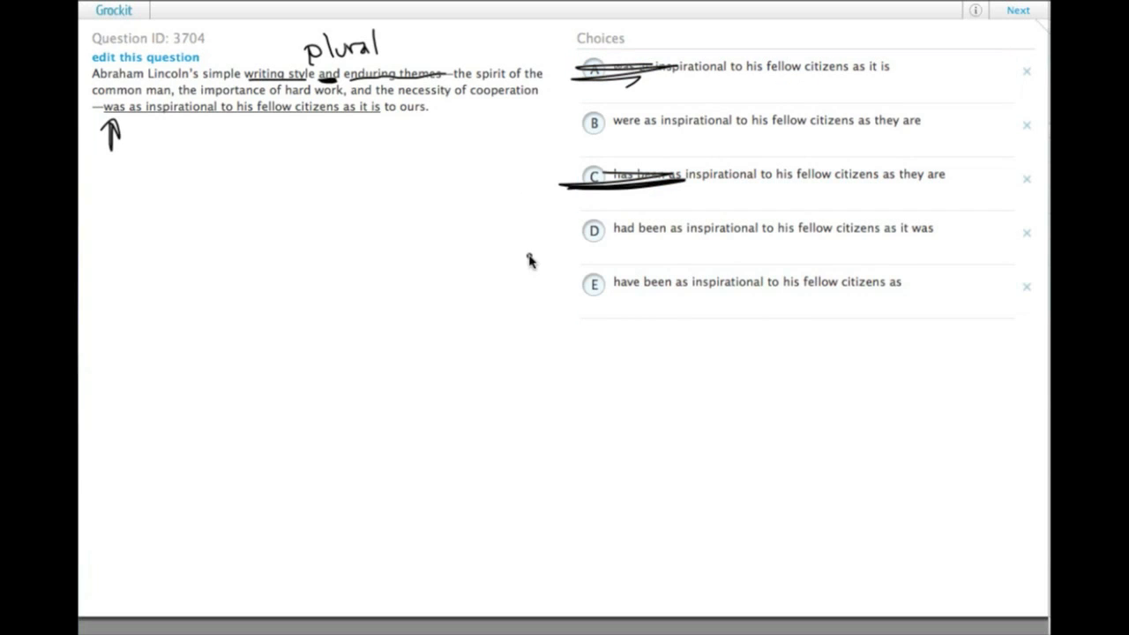
click(767, 175)
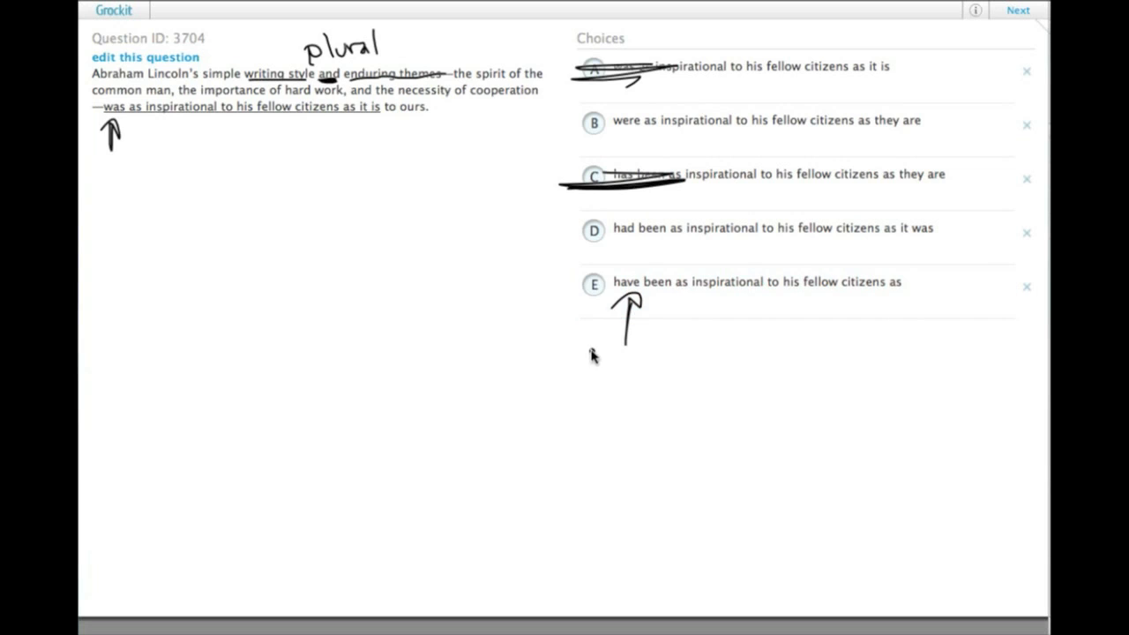
Scribble a strike-through across choice E to eliminate it
click(756, 282)
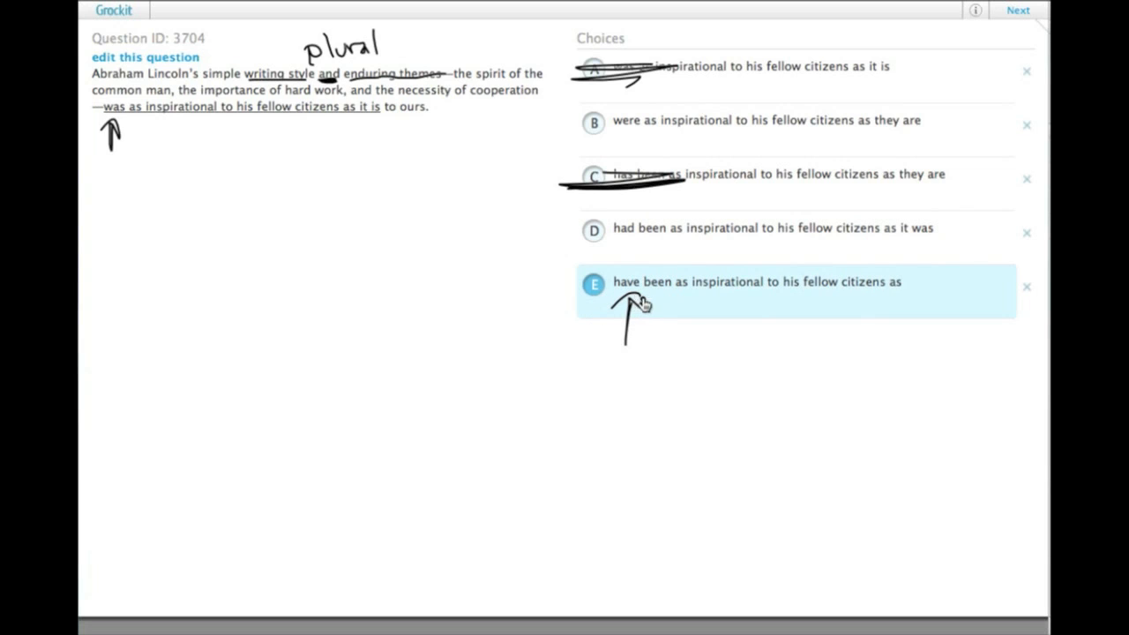
mouse_move(820, 307)
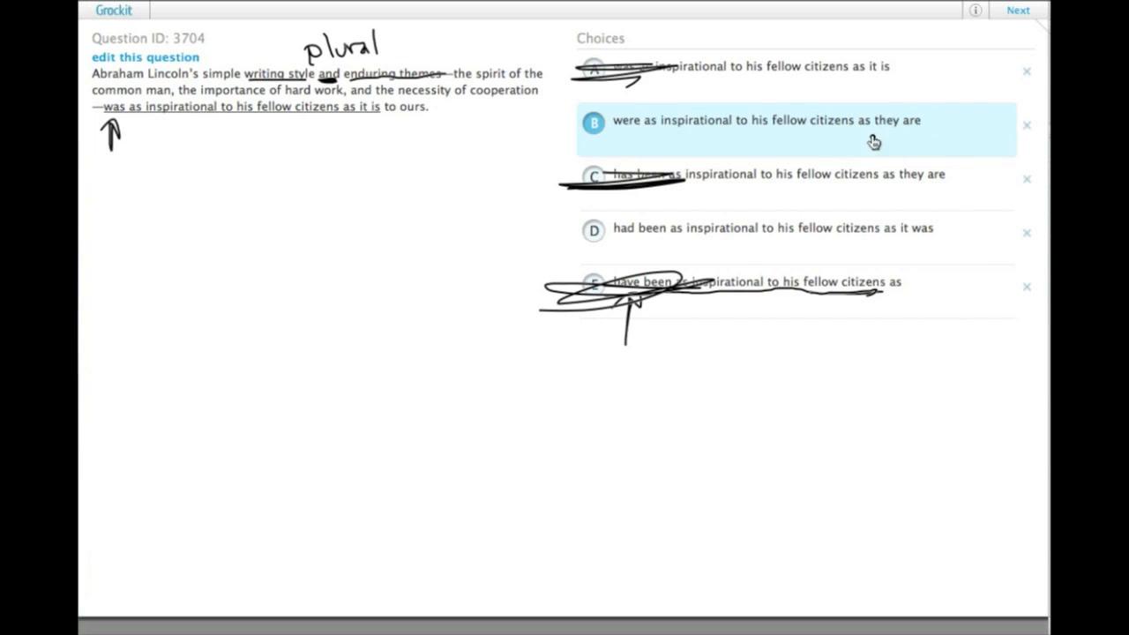
mouse_move(862, 145)
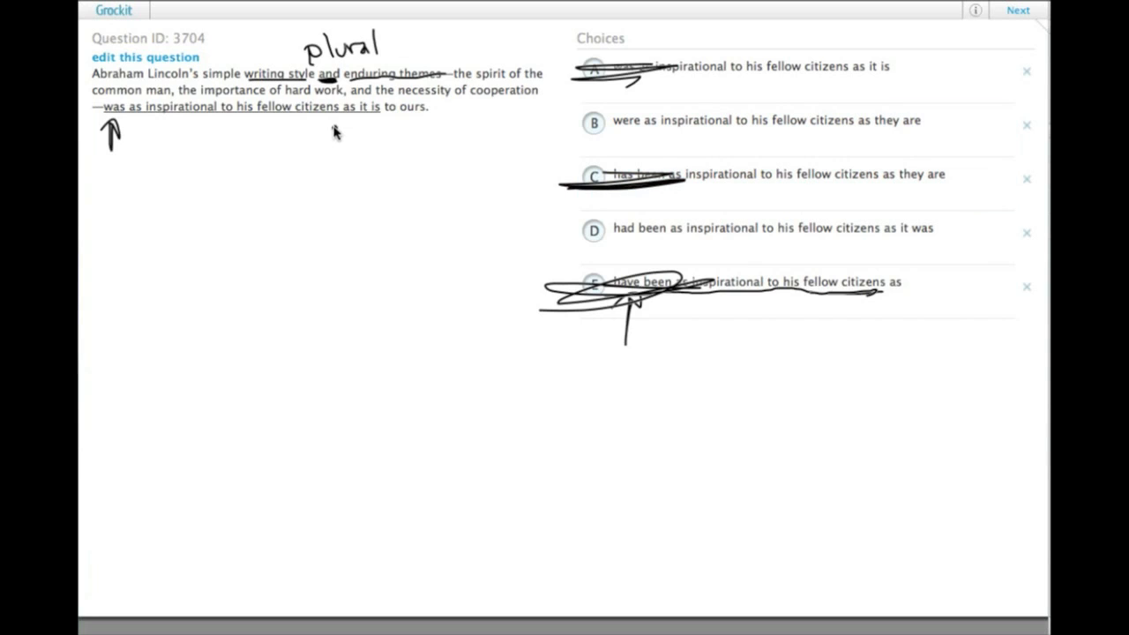
mouse_move(346, 141)
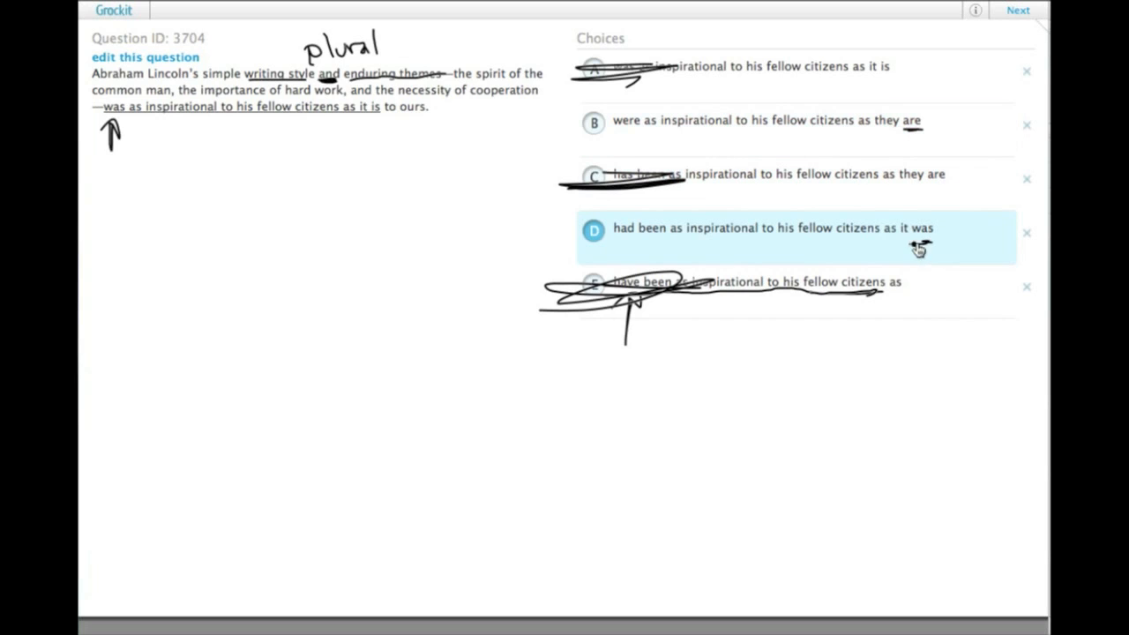
Underline 'was' in choice D and 'are' in choice B, then strike the ending of D
click(749, 67)
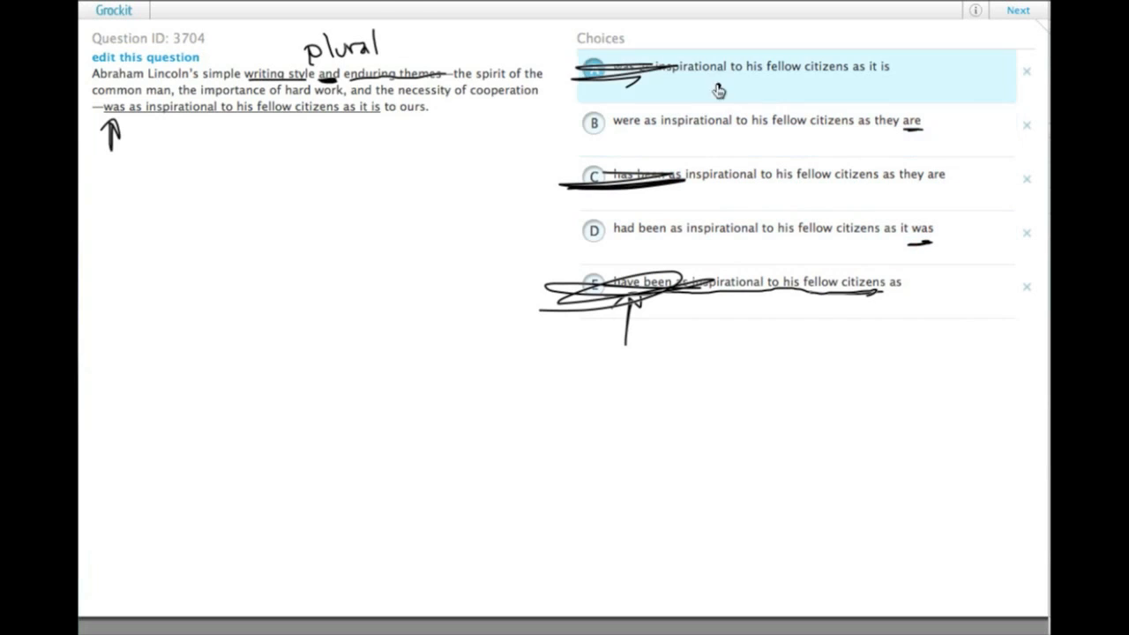
click(767, 120)
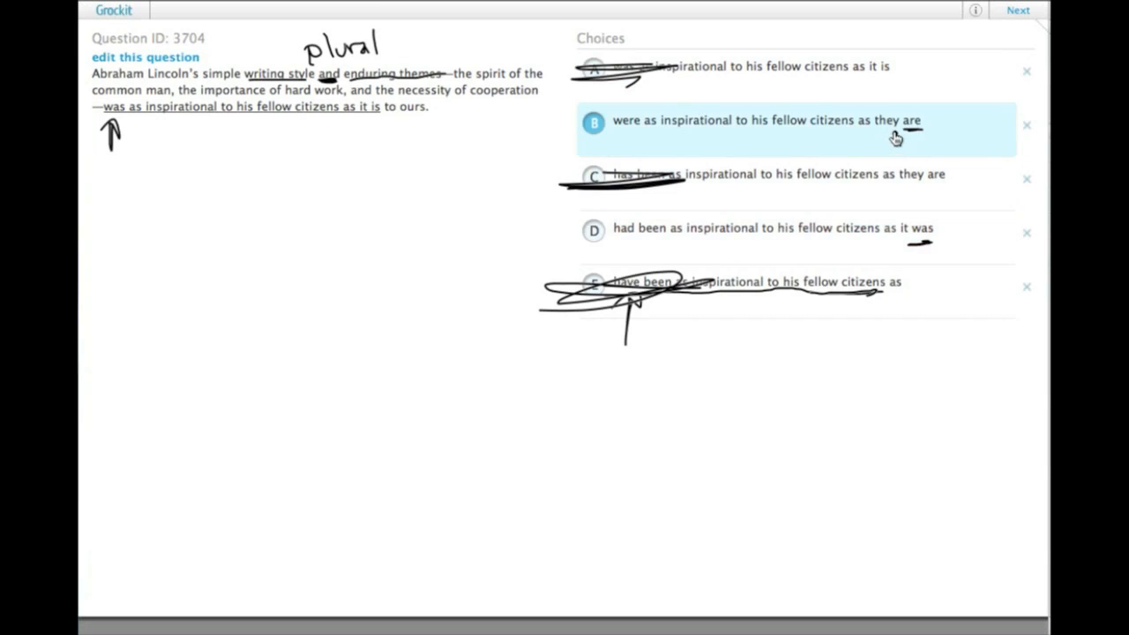
click(793, 228)
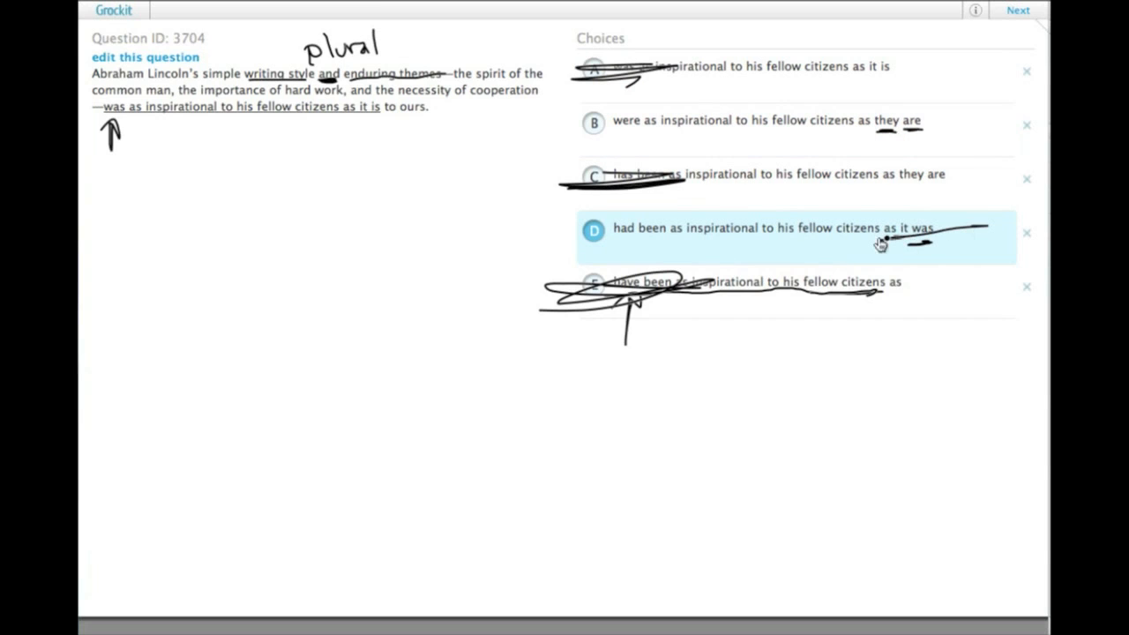